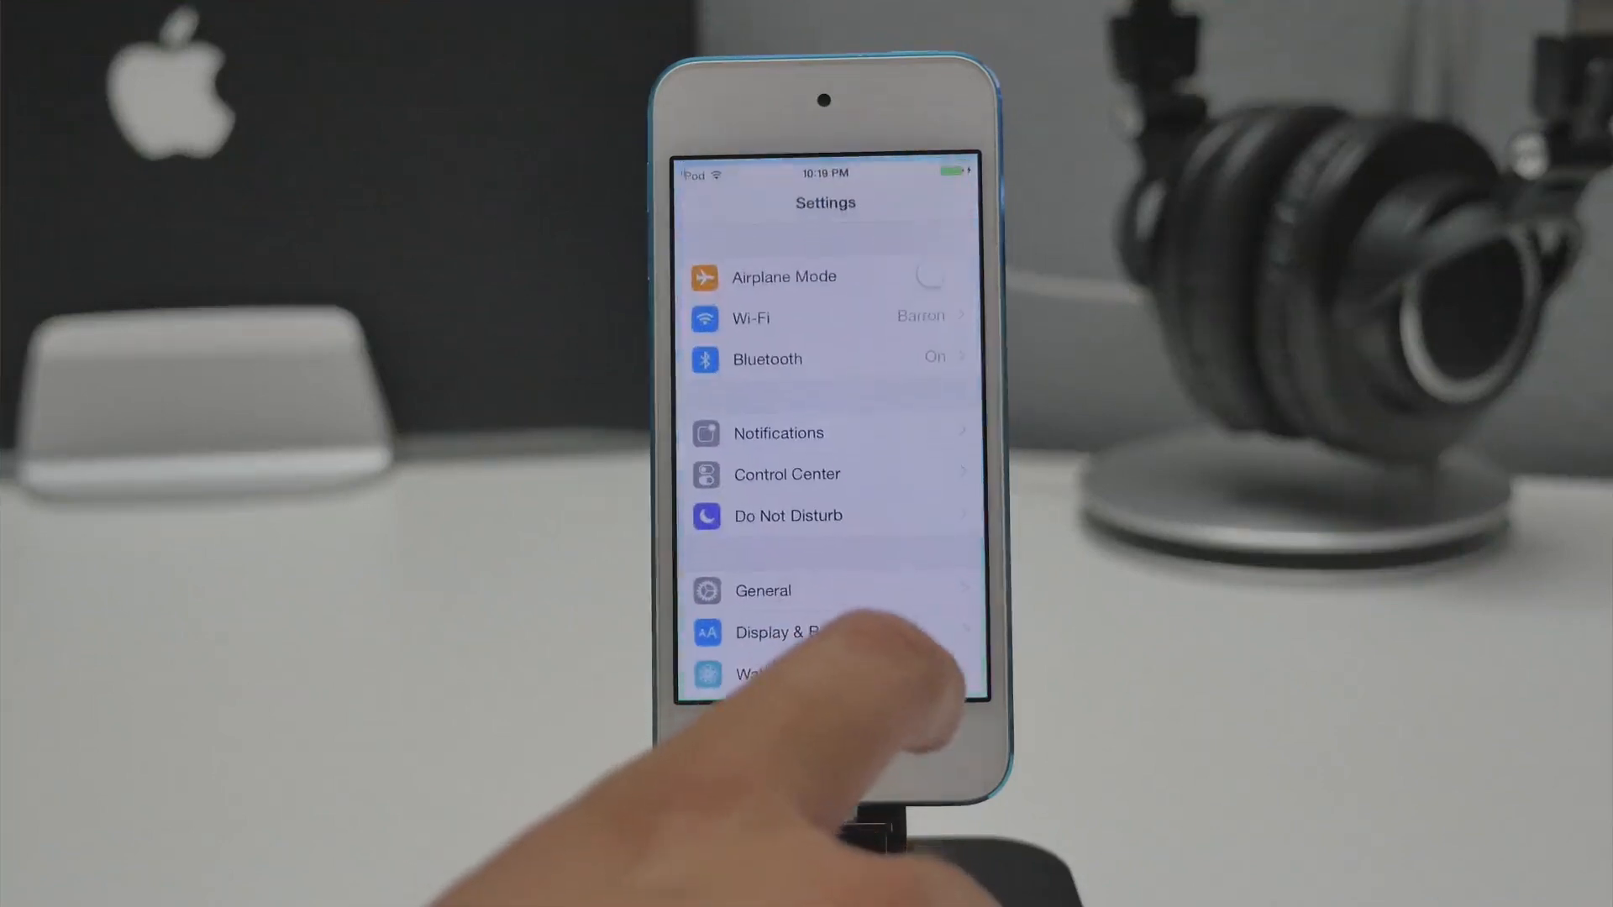
Select the connected iPod touch from the iTunes toolbar
left_click(763, 590)
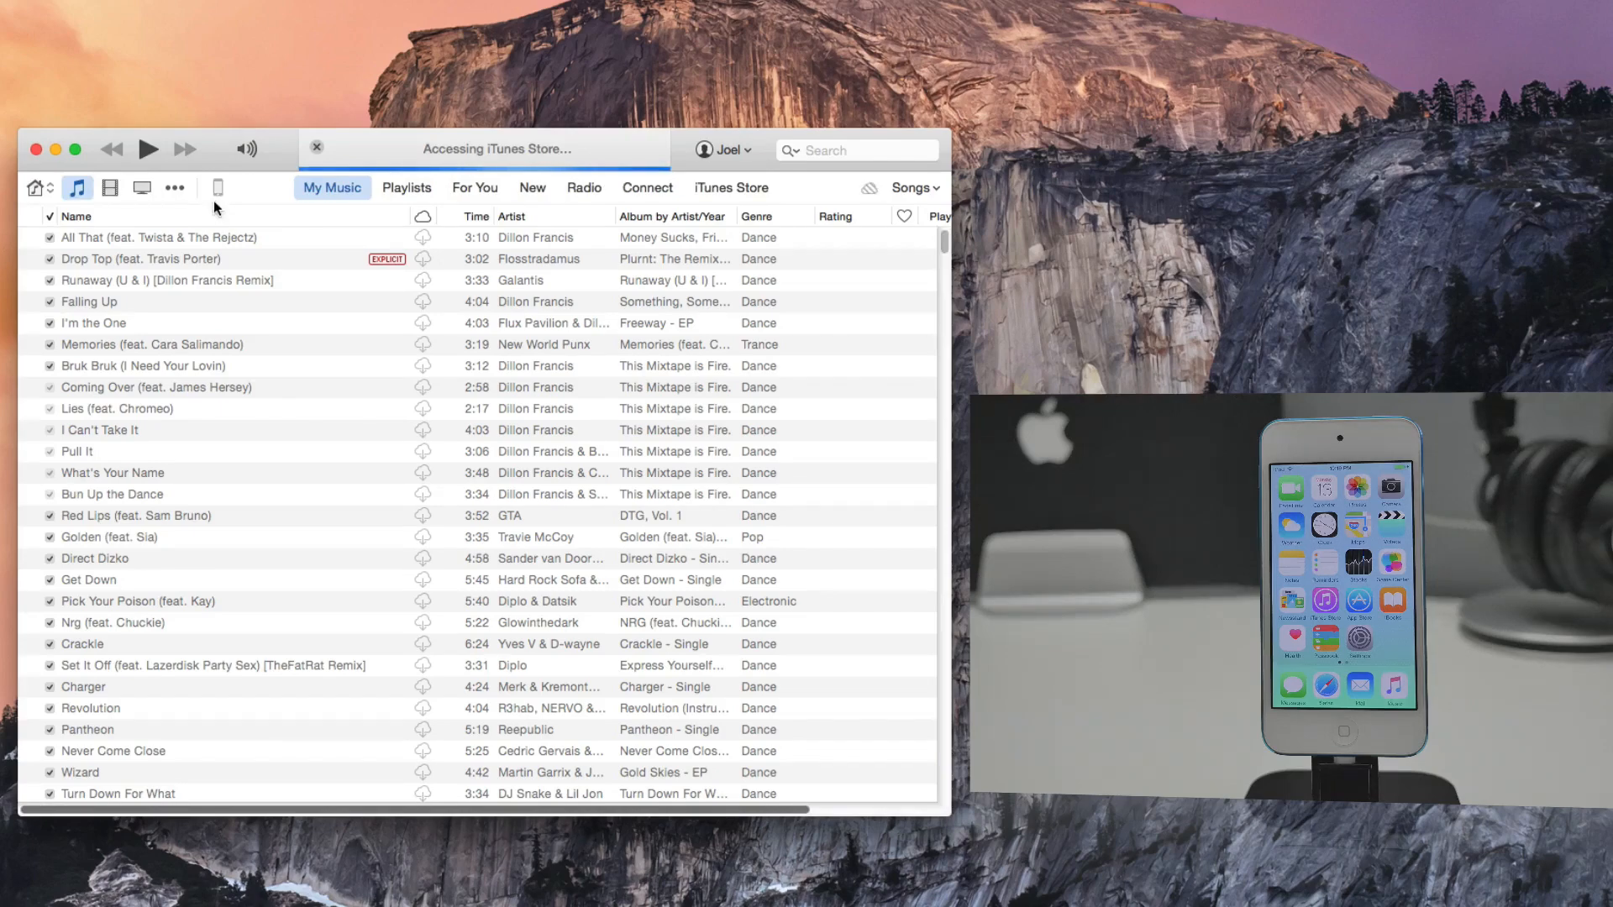
left_click(217, 187)
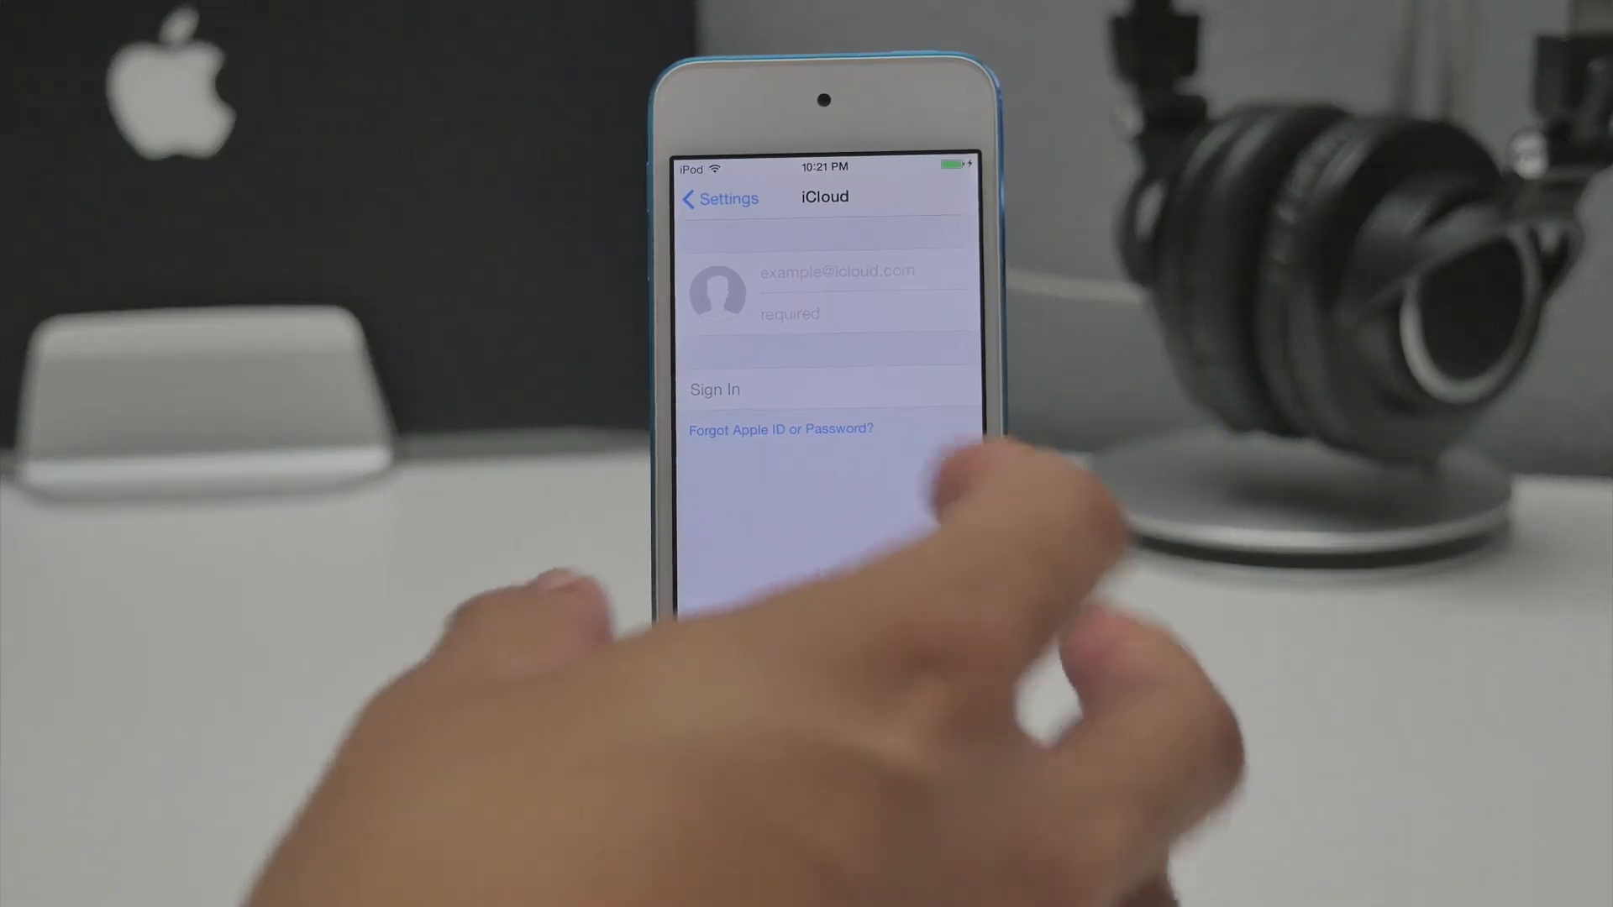
Return from iCloud to Settings and confirm Passcode Lock is turned off
left_click(719, 198)
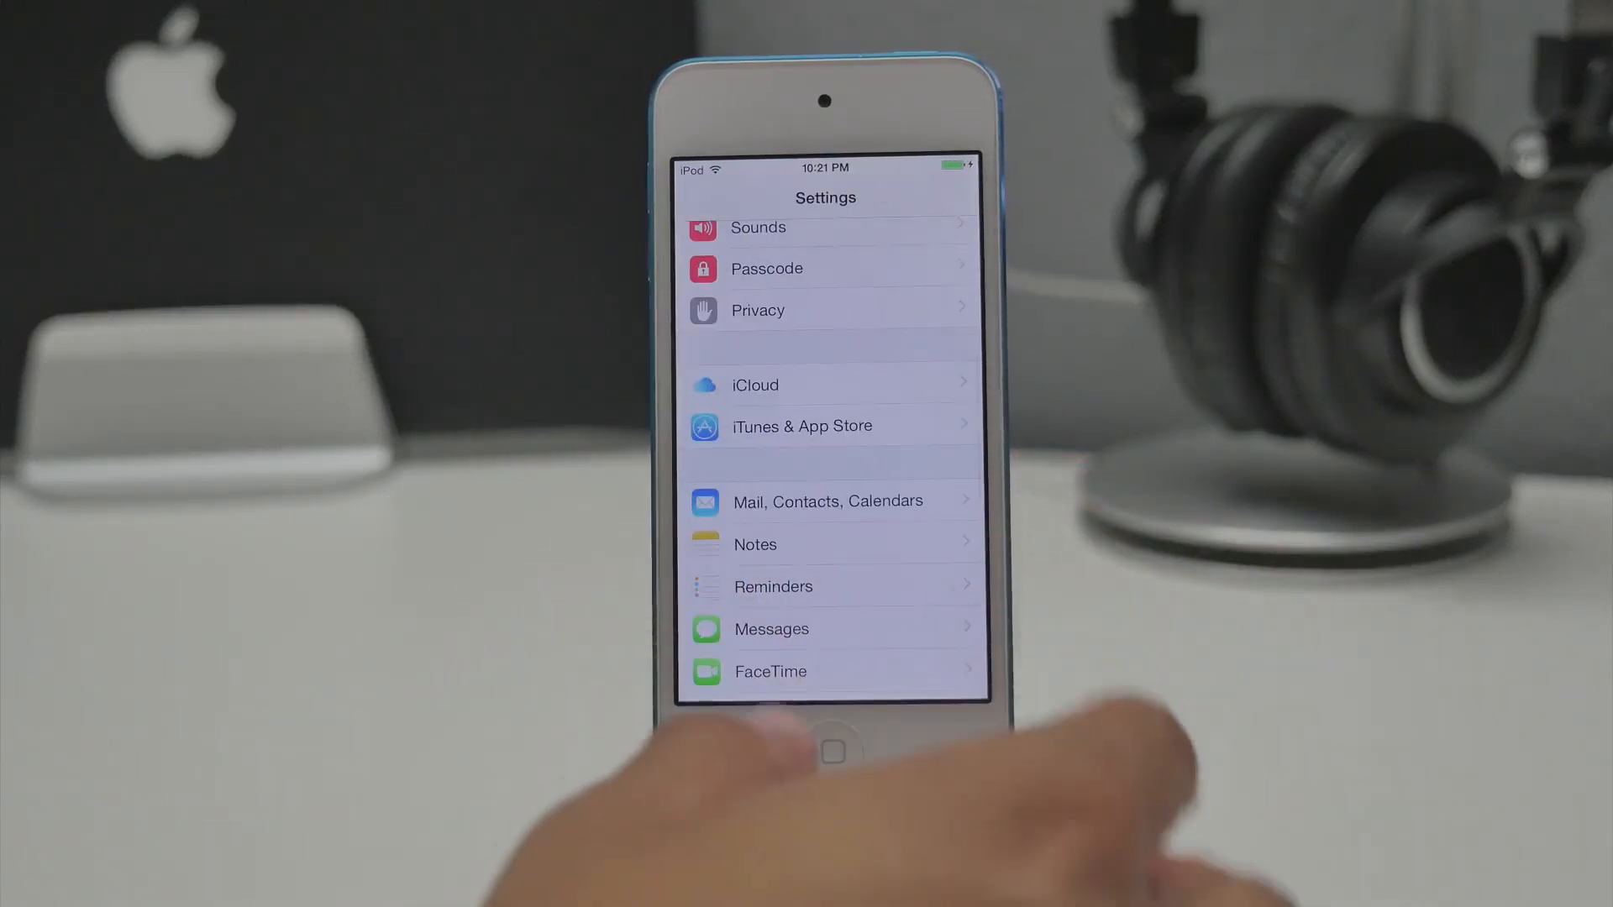
scroll("down", 3)
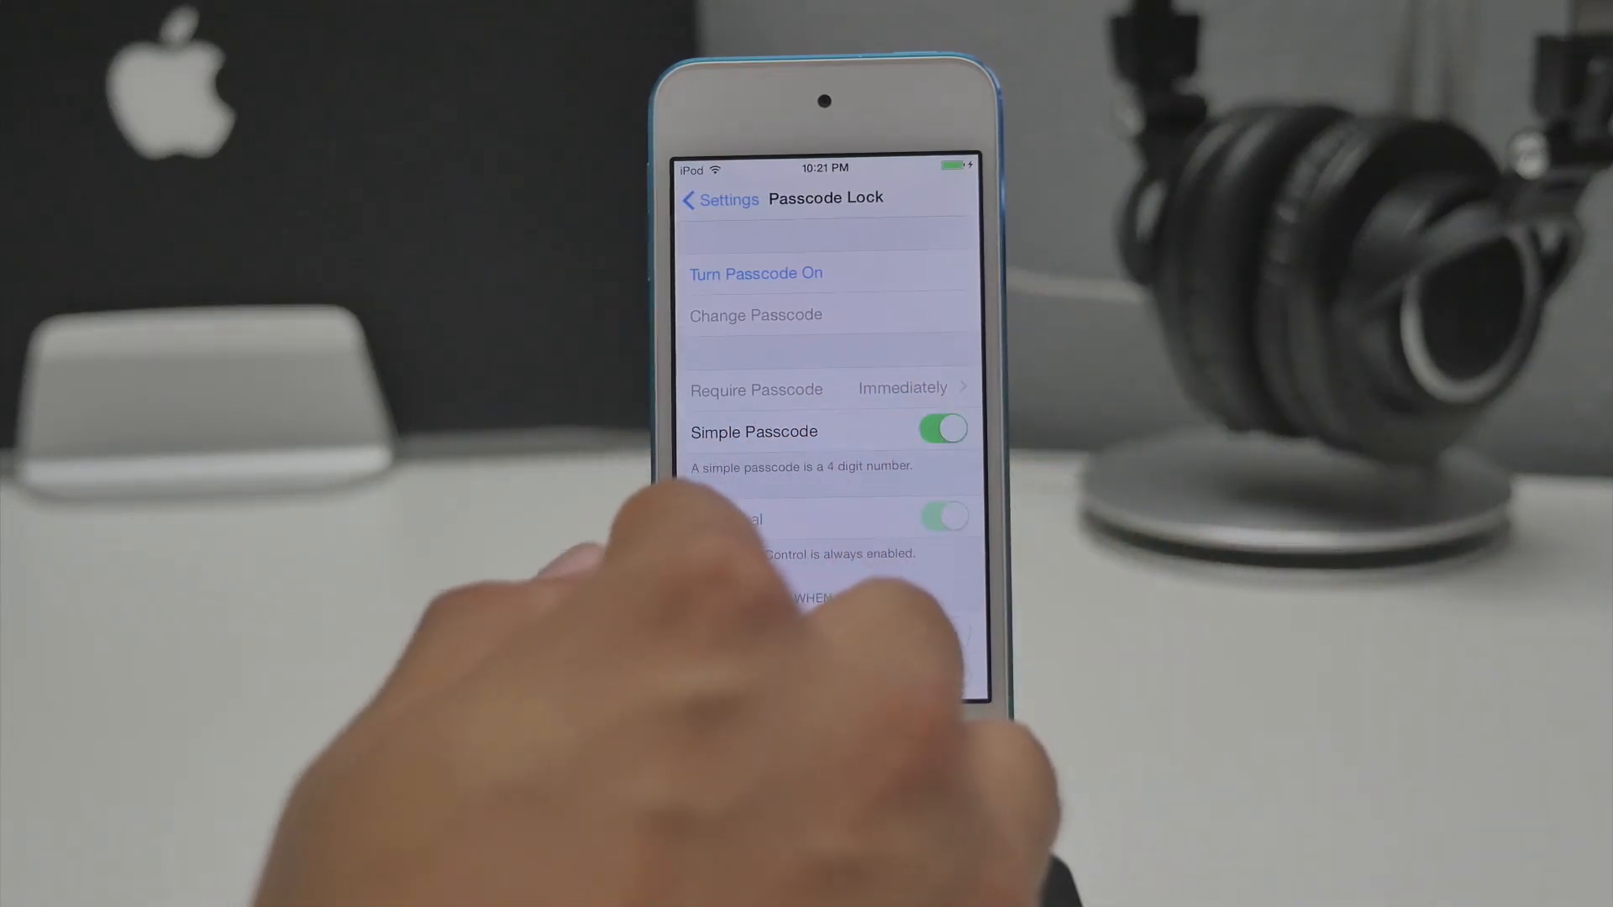
left_click(716, 198)
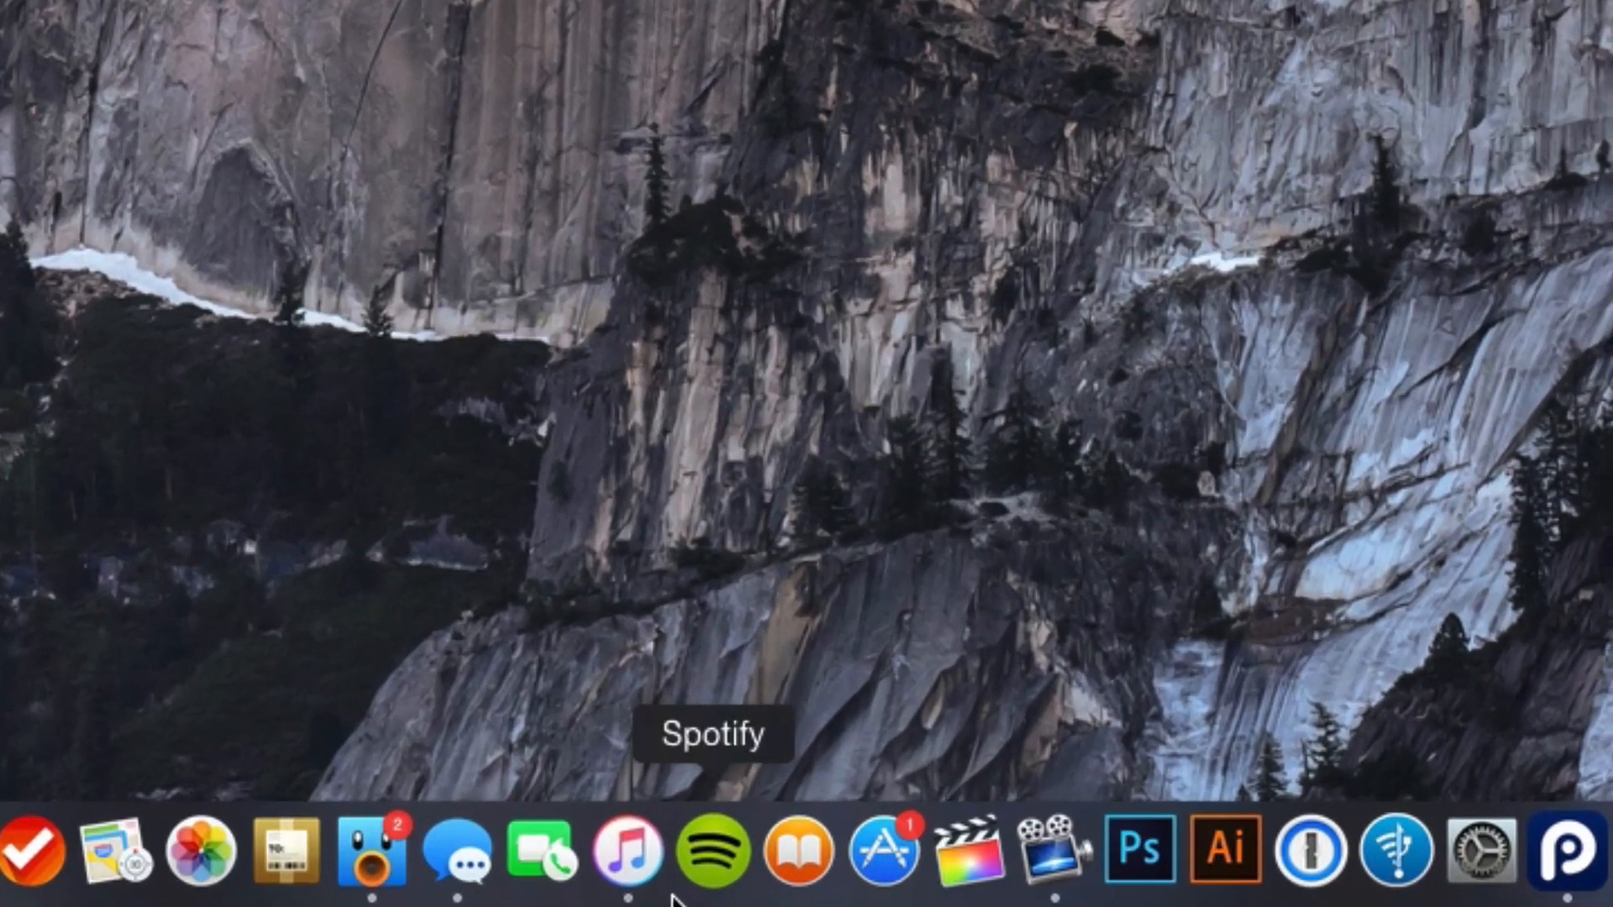
mouse_move(656, 748)
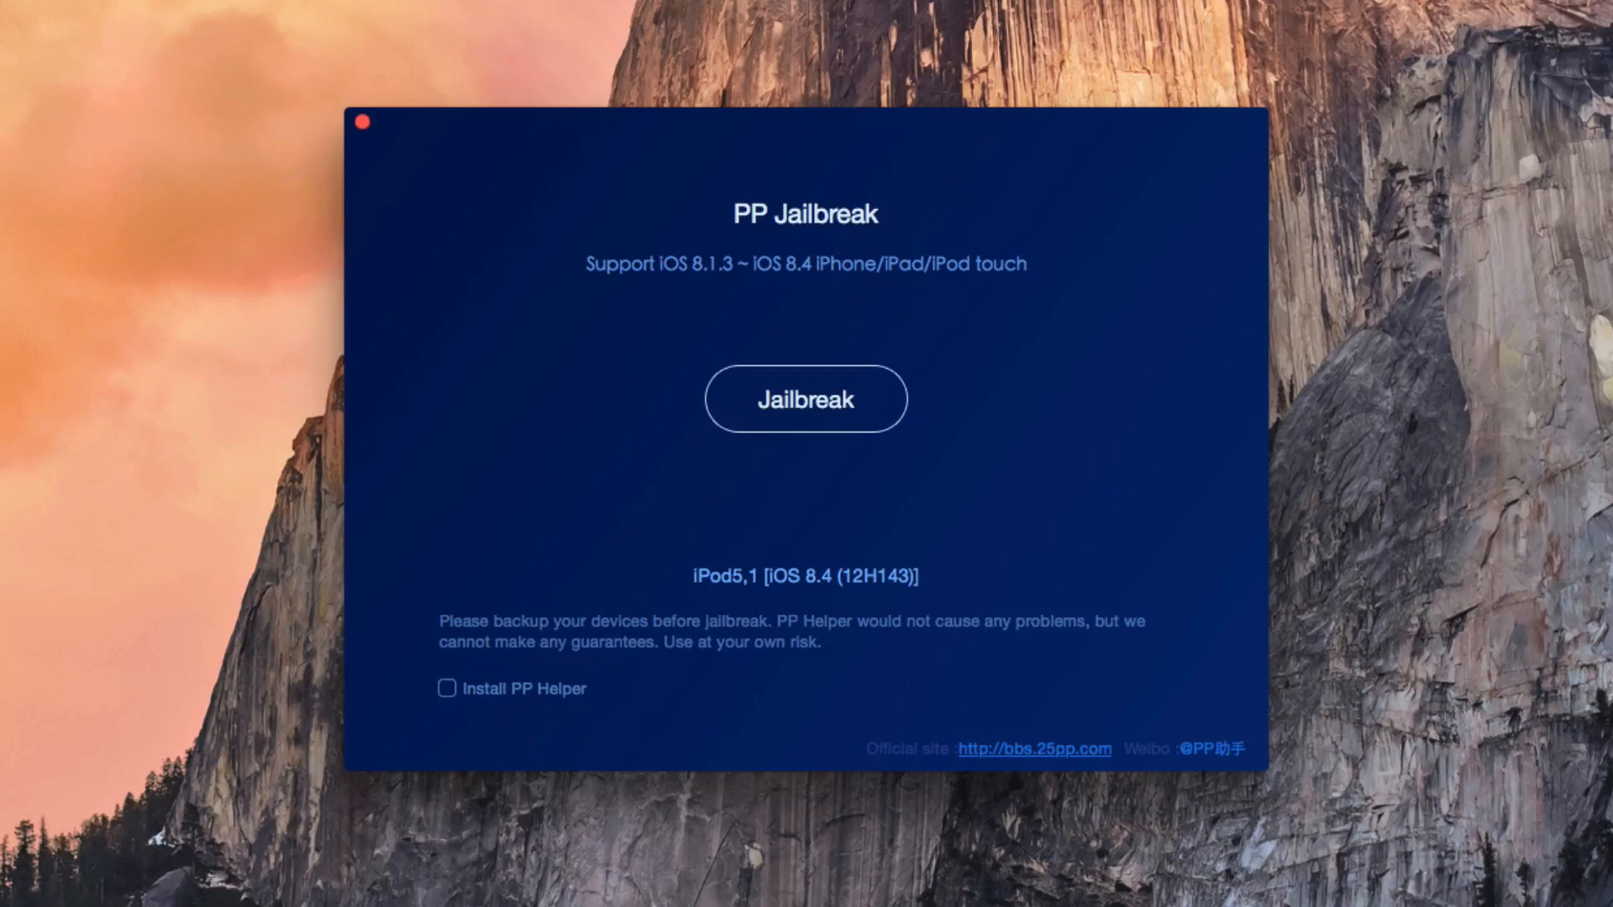
mouse_move(1379, 837)
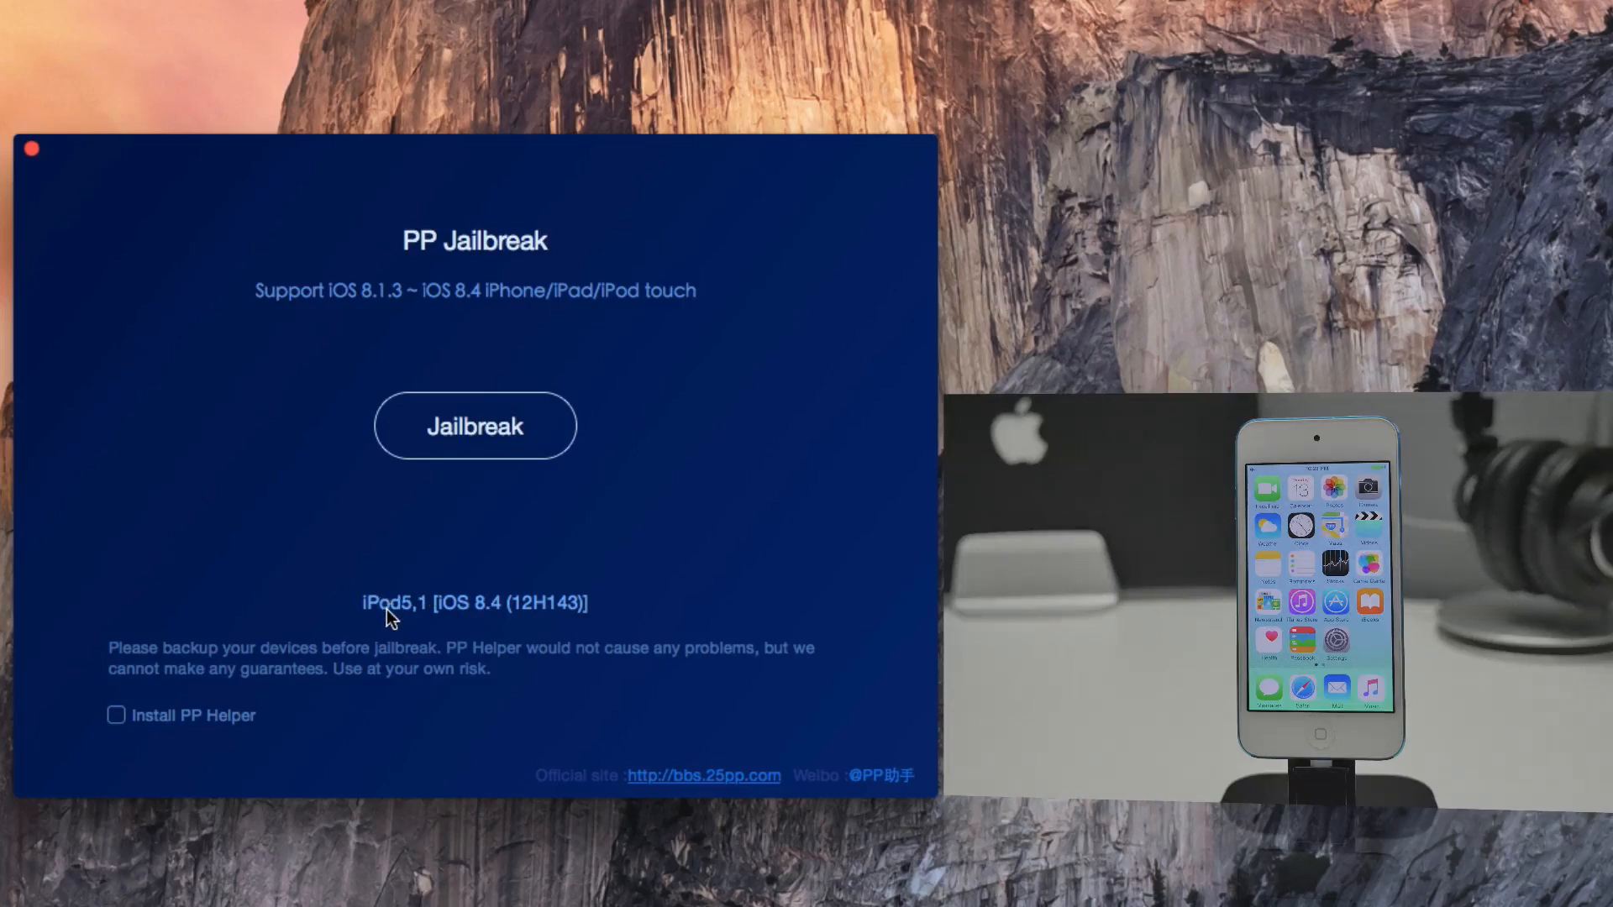
mouse_move(485, 620)
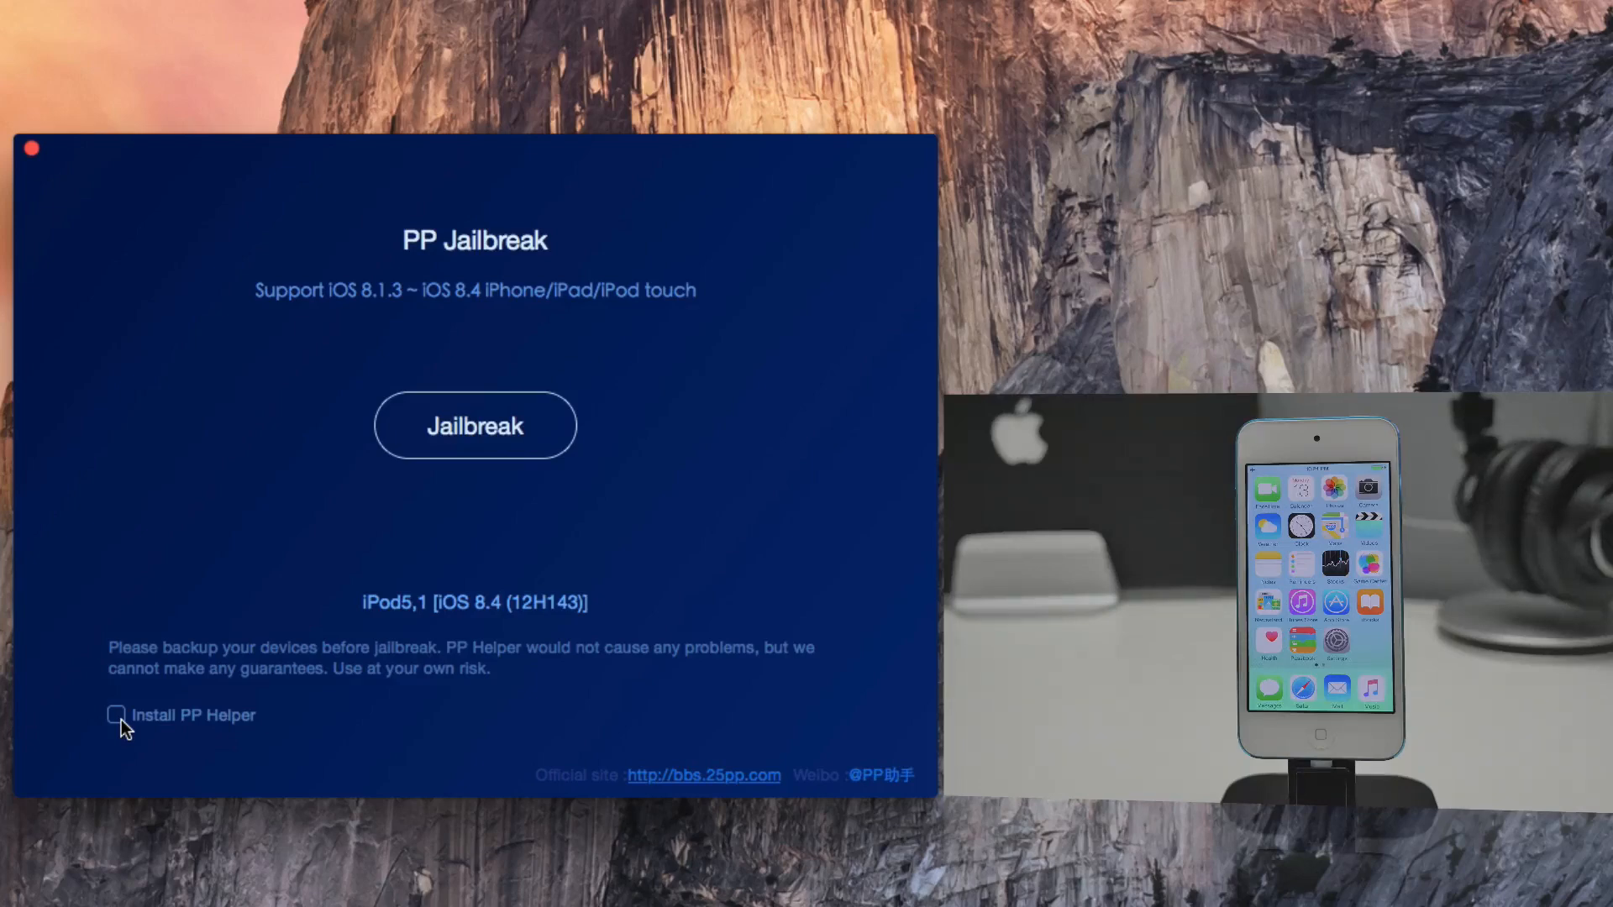
mouse_move(207, 698)
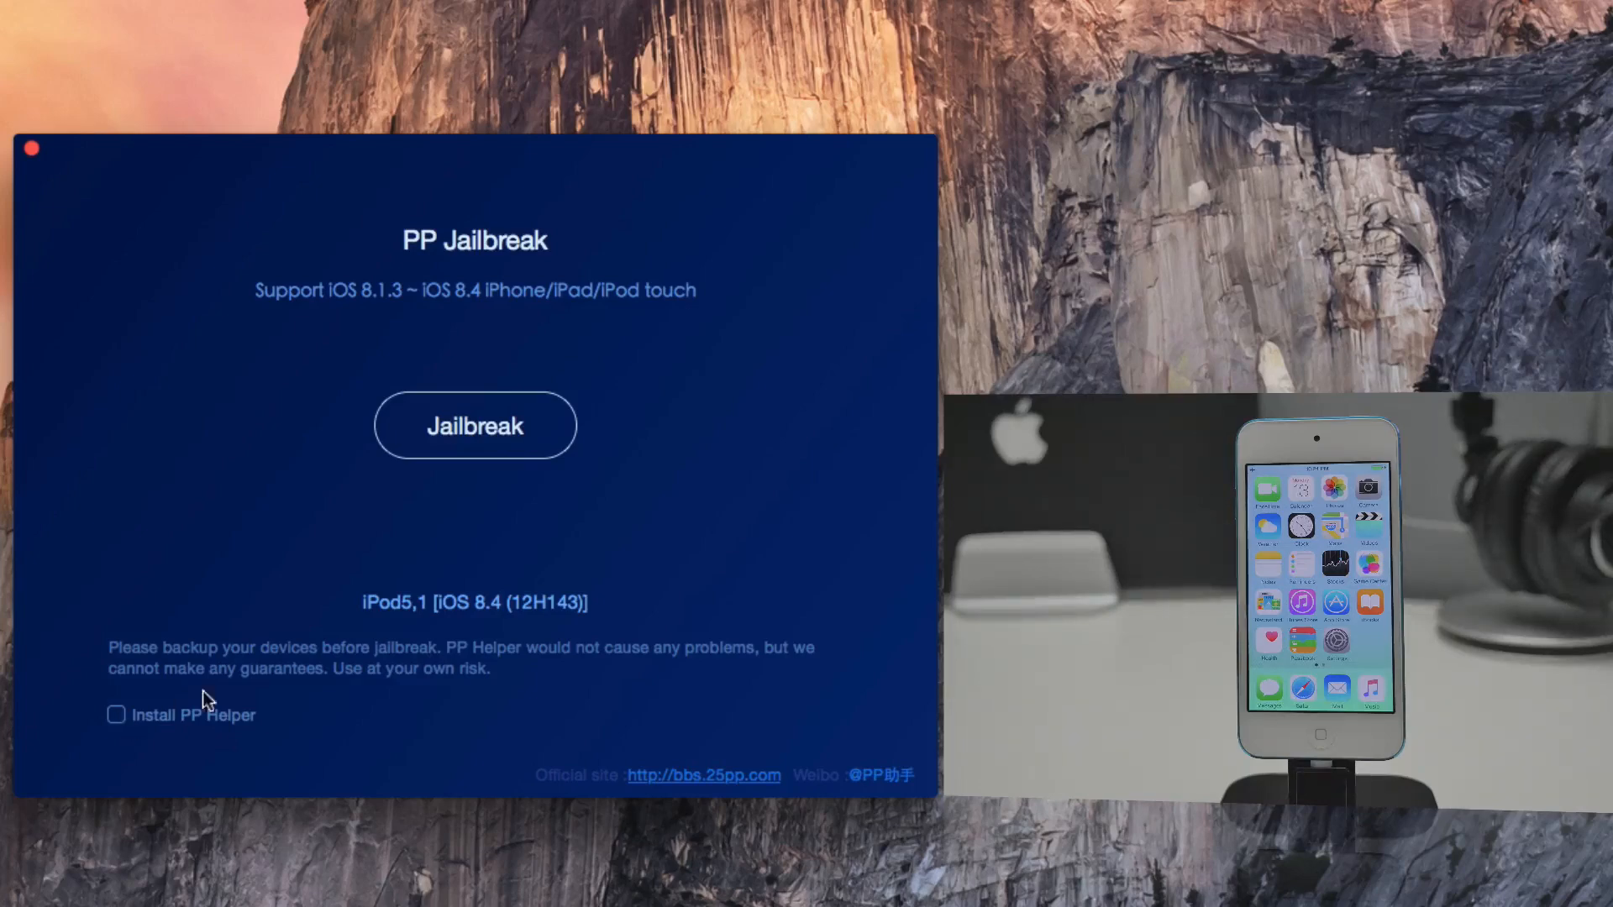
Start the jailbreak on the iPod5,1 with Install PP Helper unchecked
left_click(474, 425)
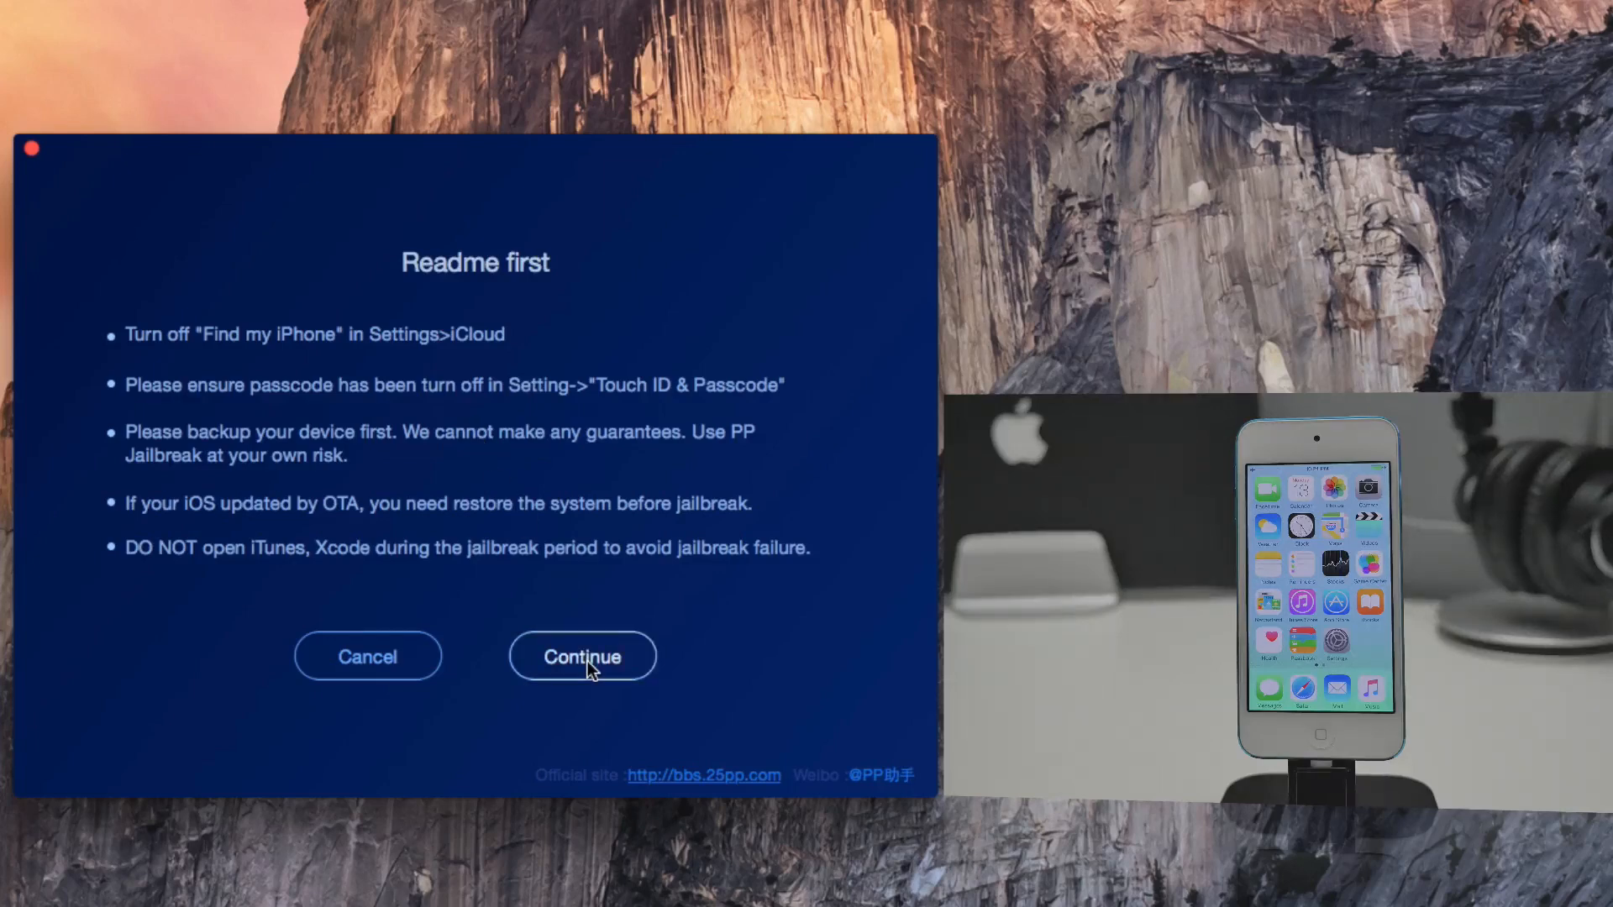
Accept the Readme first prerequisites and continue the jailbreak
left_click(582, 656)
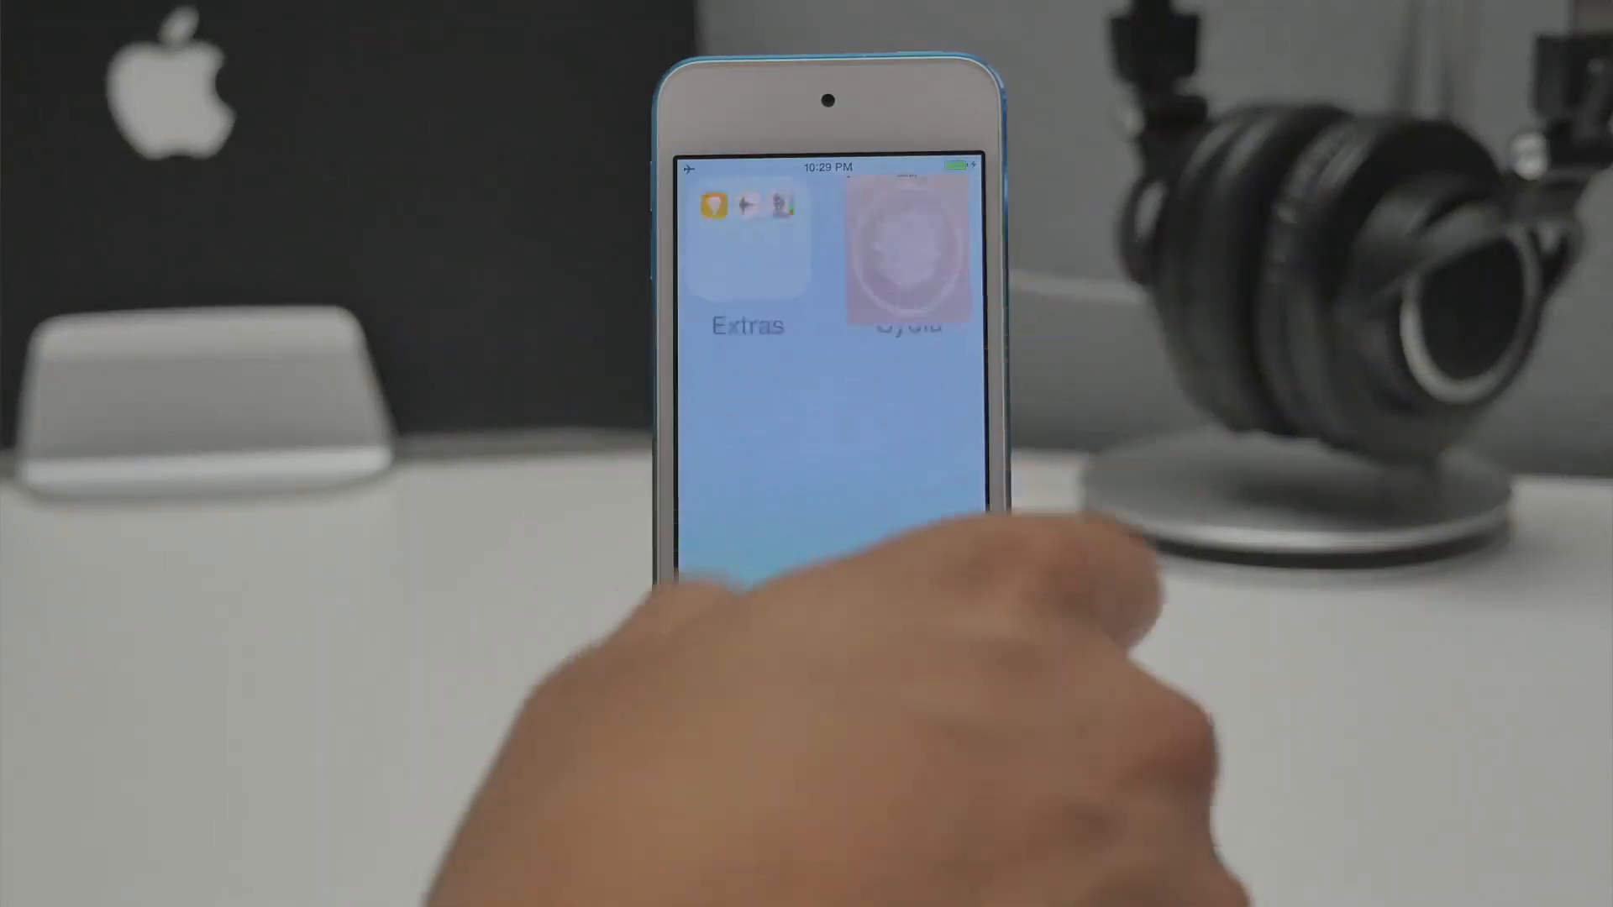
Swipe to the second home screen page showing the Cydia icon
left_click(905, 252)
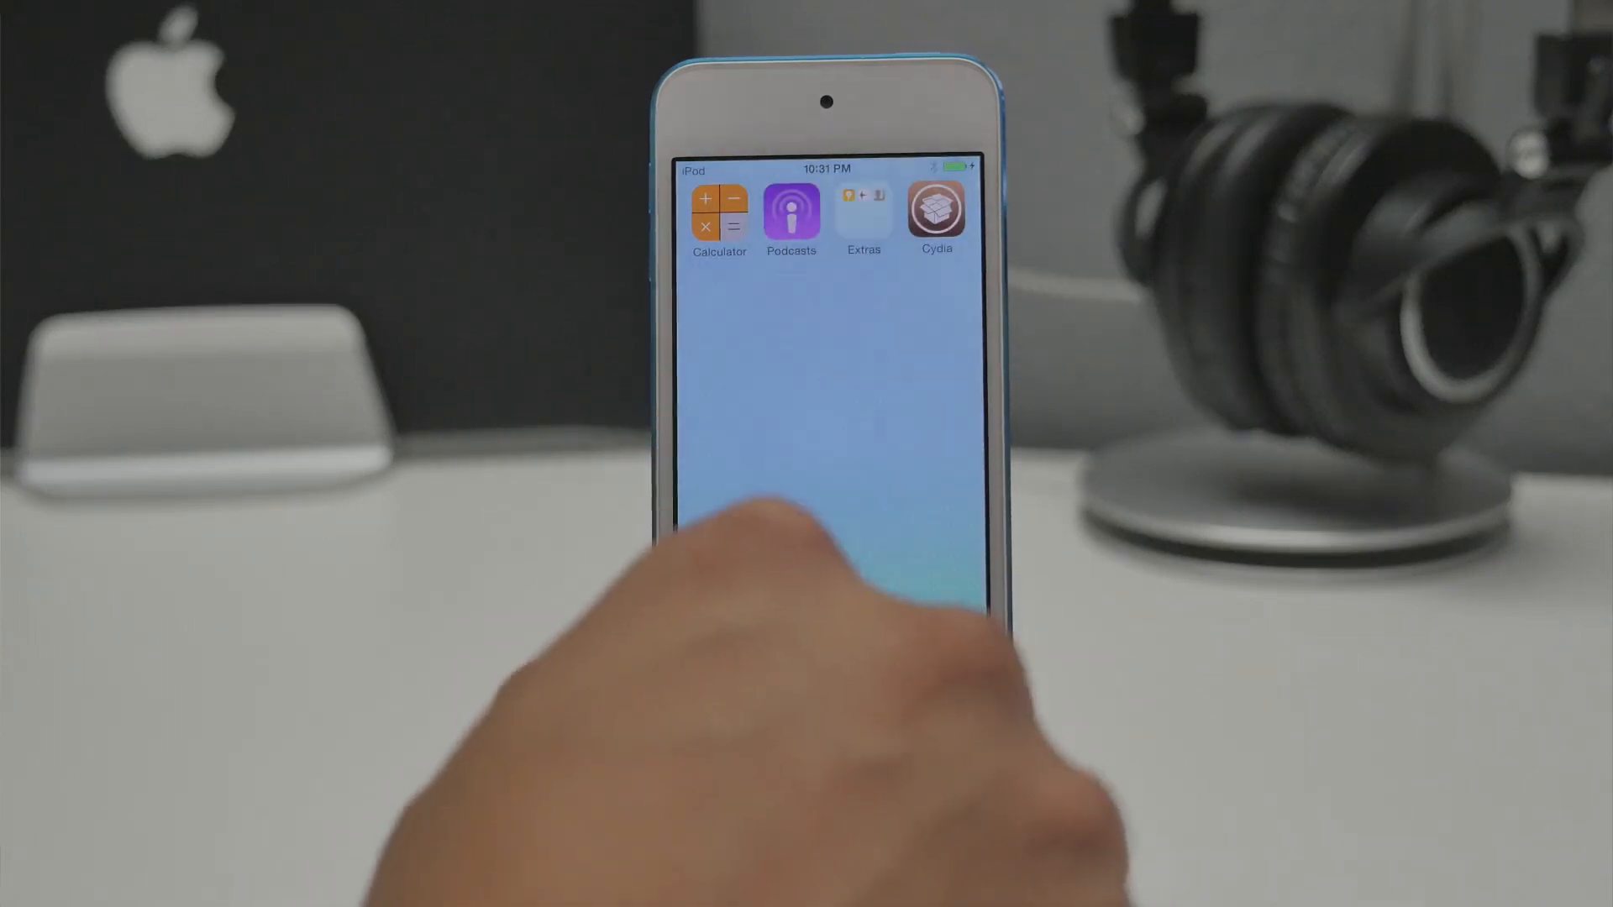
Launch Cydia and scroll through its Home welcome page once loaded
left_click(936, 210)
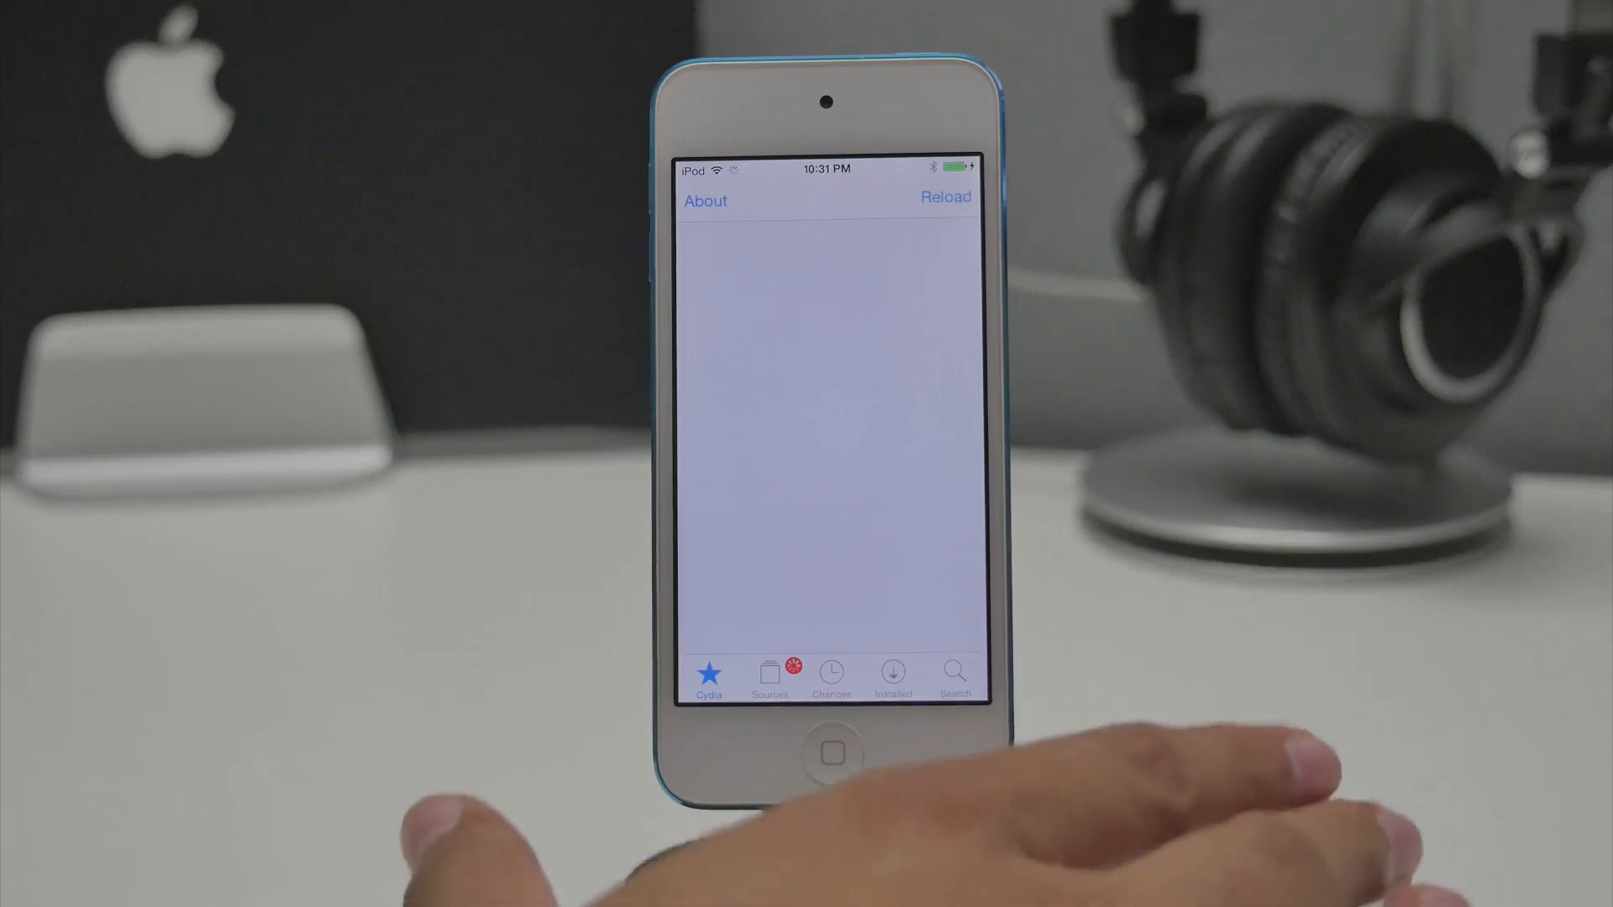
left_click(944, 196)
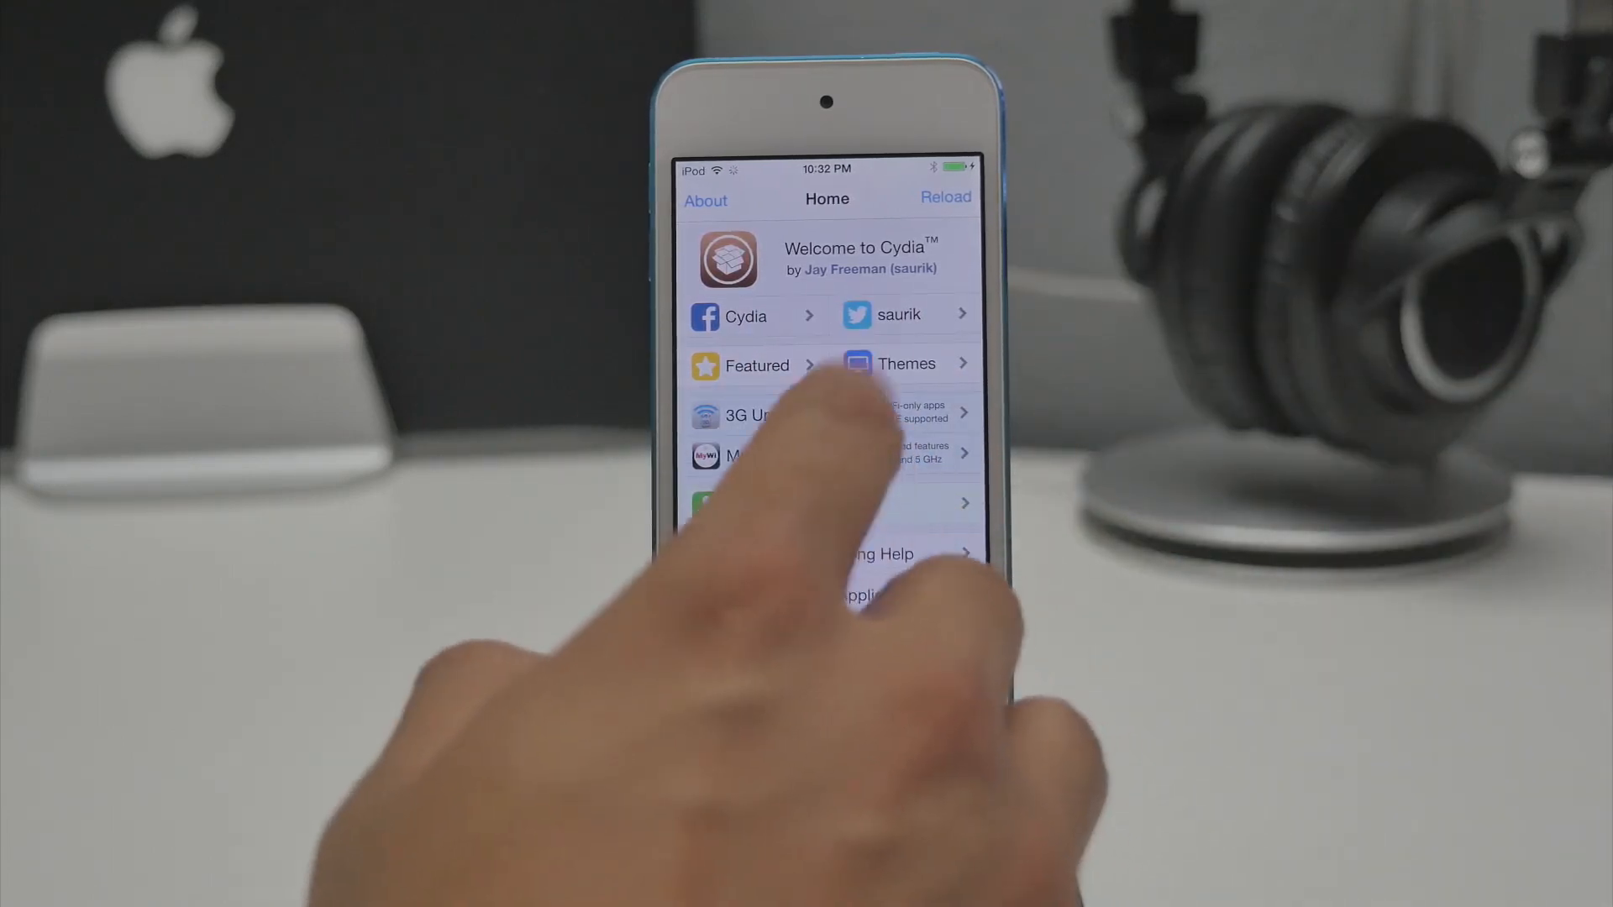
scroll("down", 3)
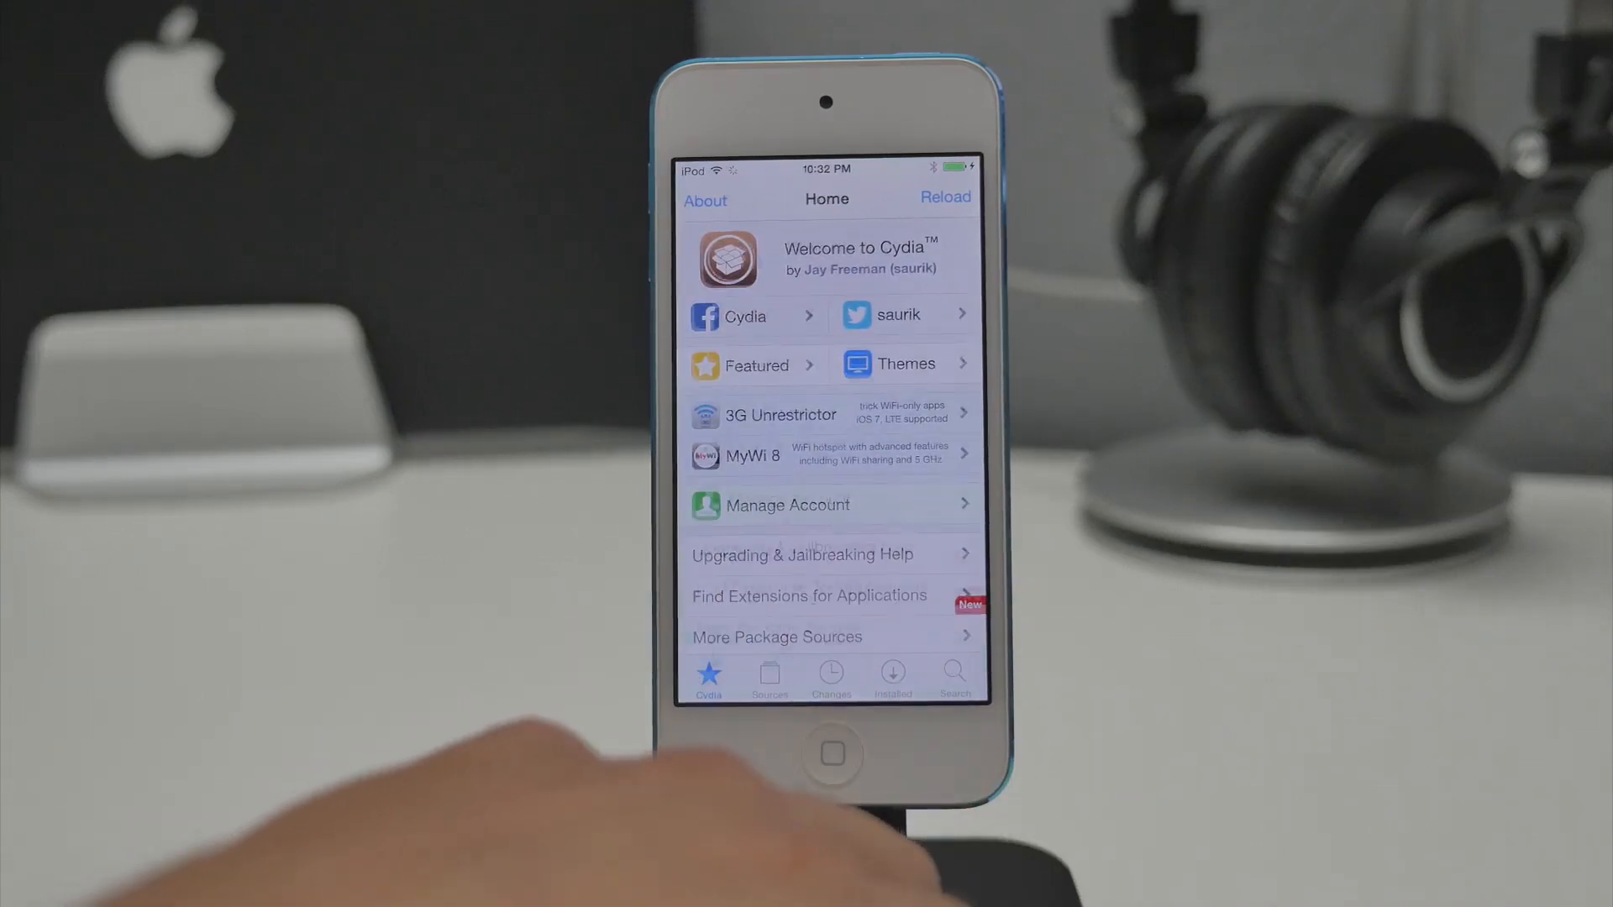
left_click(829, 752)
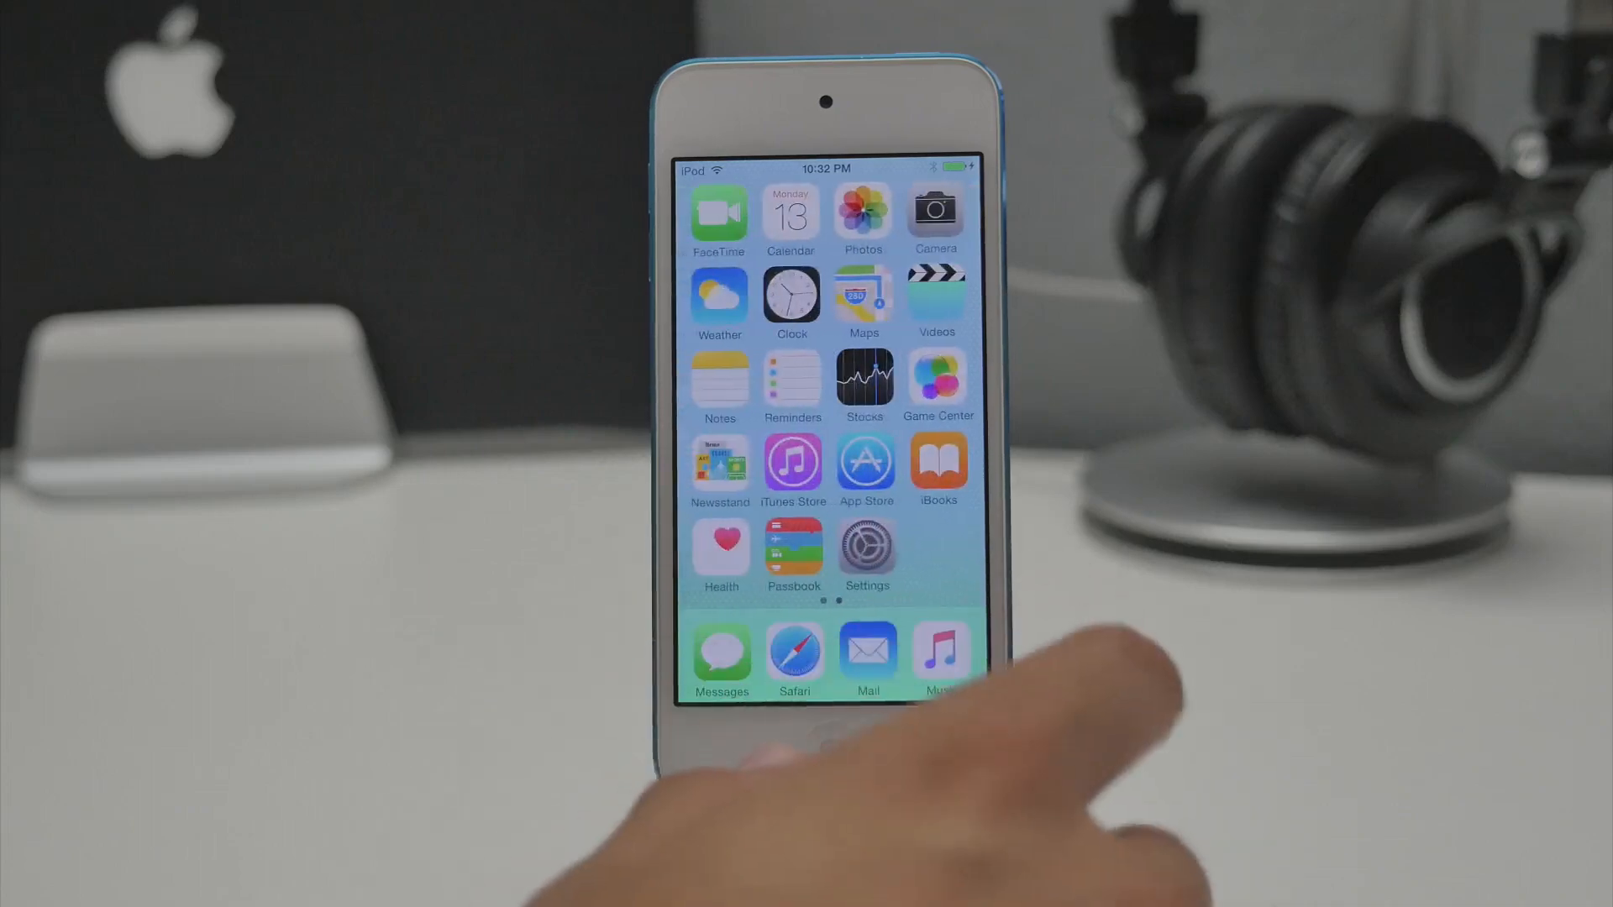
scroll("left", 3)
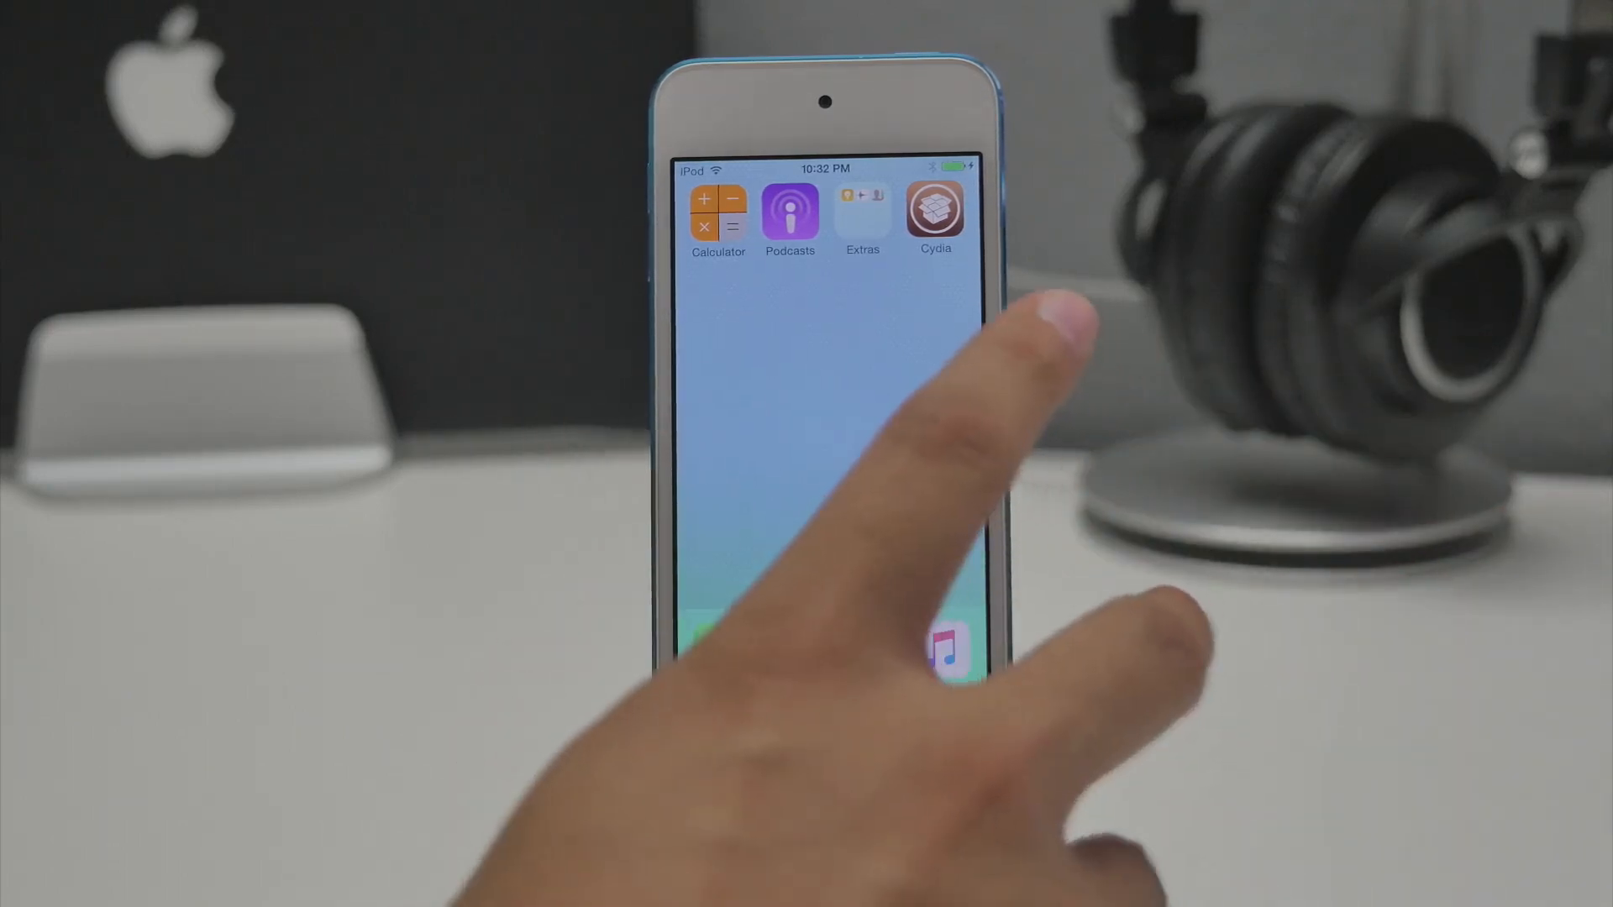
left_click(934, 213)
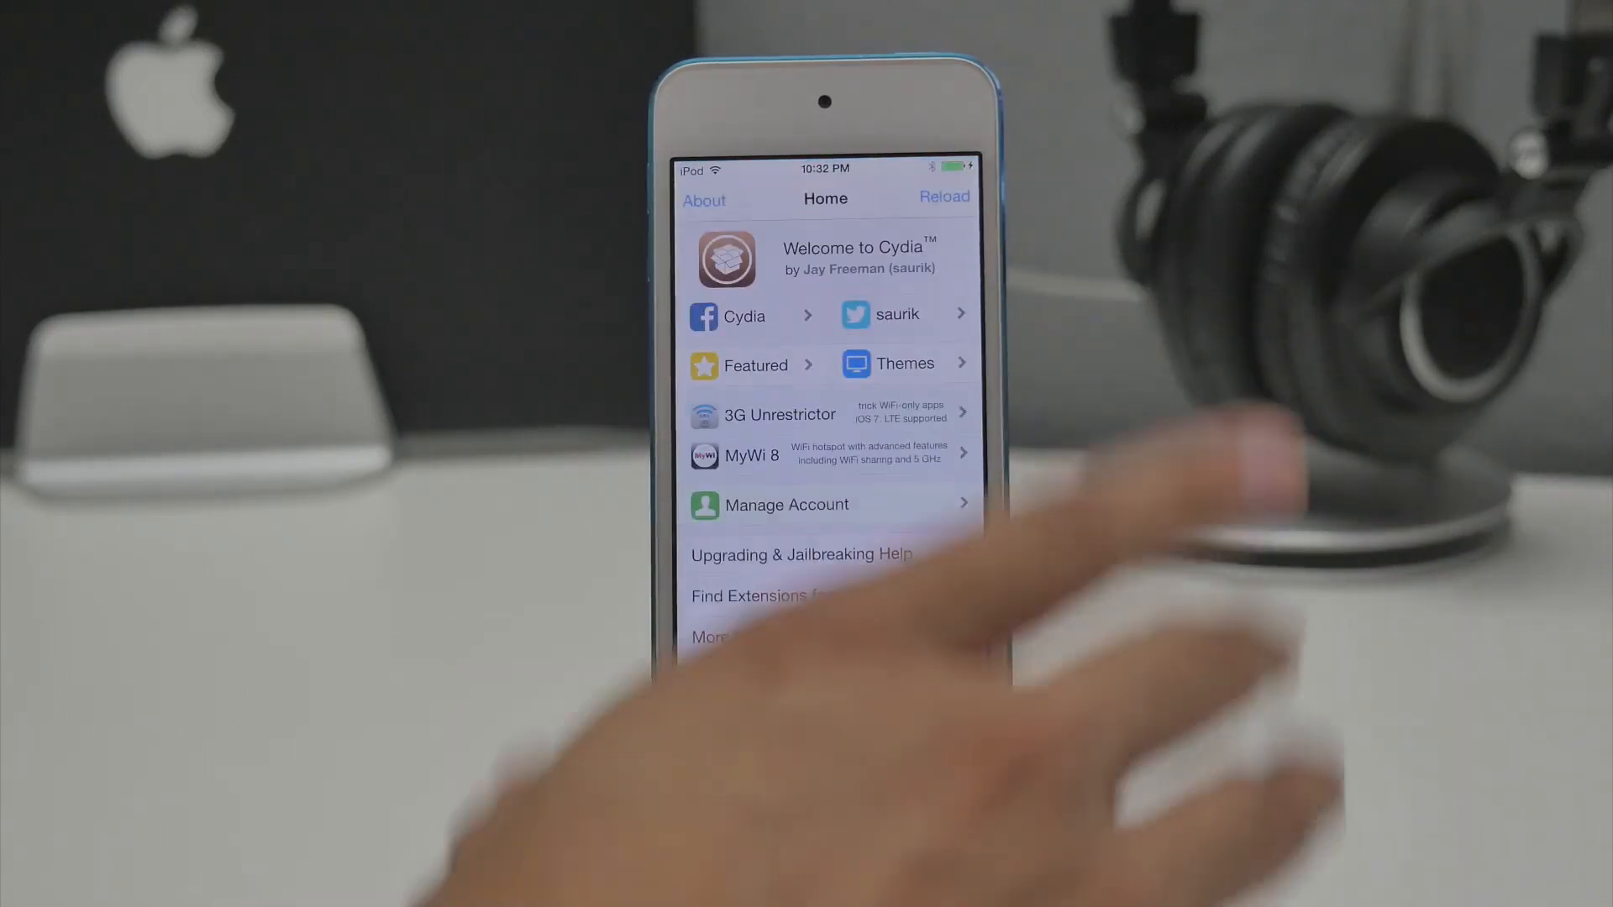